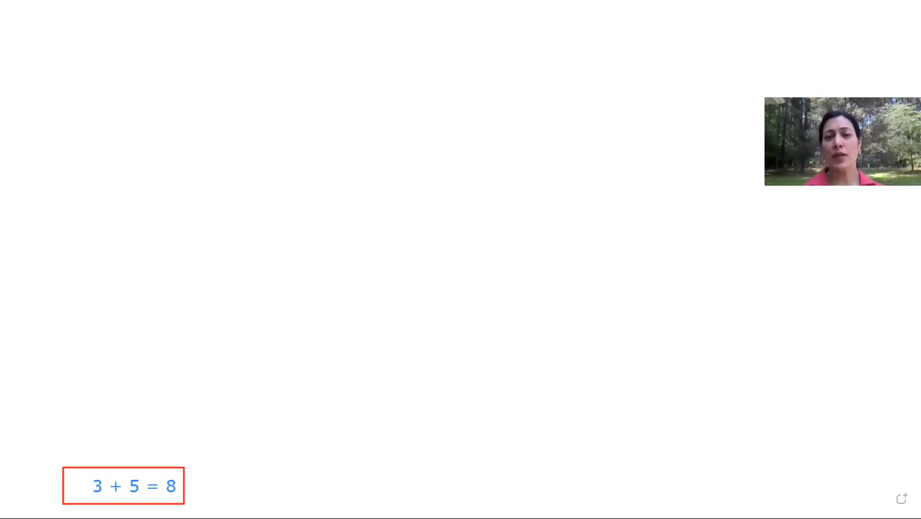
Draw two crossing red diagonal strokes forming a large X across the board's centre
{"action": "left_click_drag", "start_coordinate": [310, 127], "coordinate": [526, 329]}
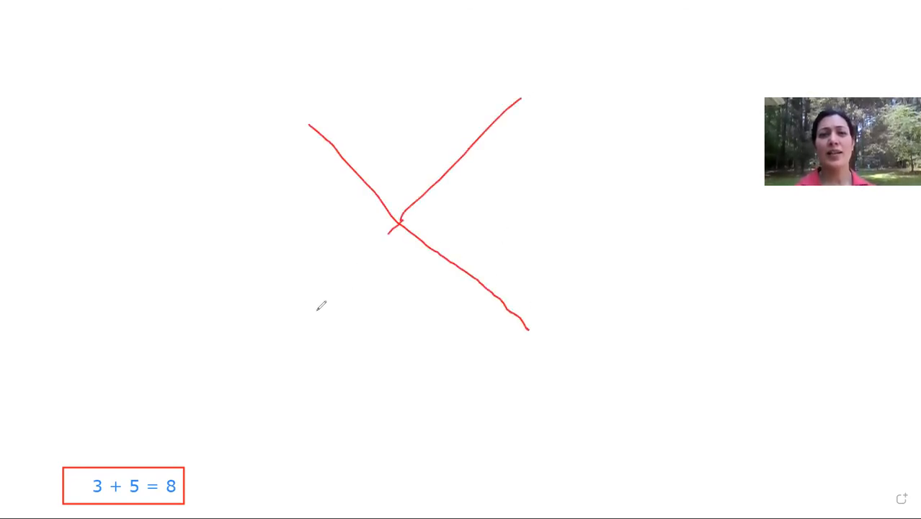
{"action": "left_click_drag", "start_coordinate": [401, 224], "coordinate": [272, 345]}
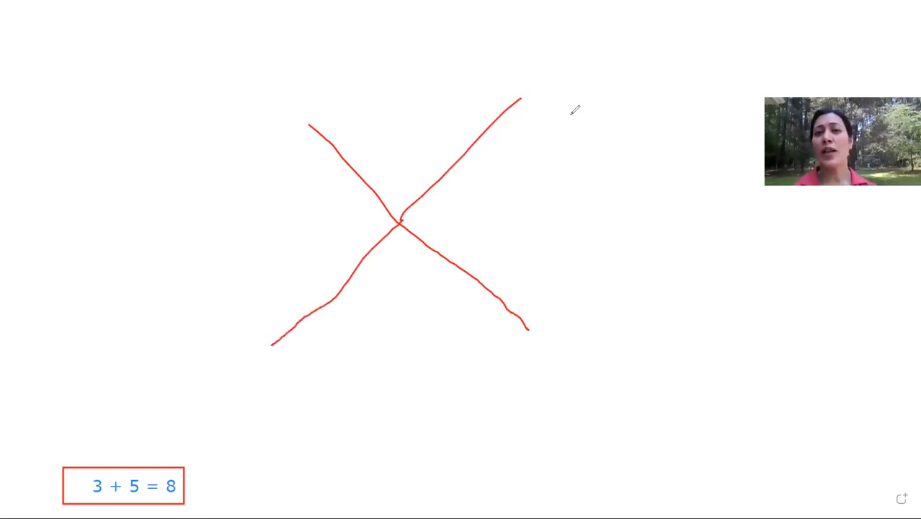
{"action": "mouse_move", "coordinate": [631, 46]}
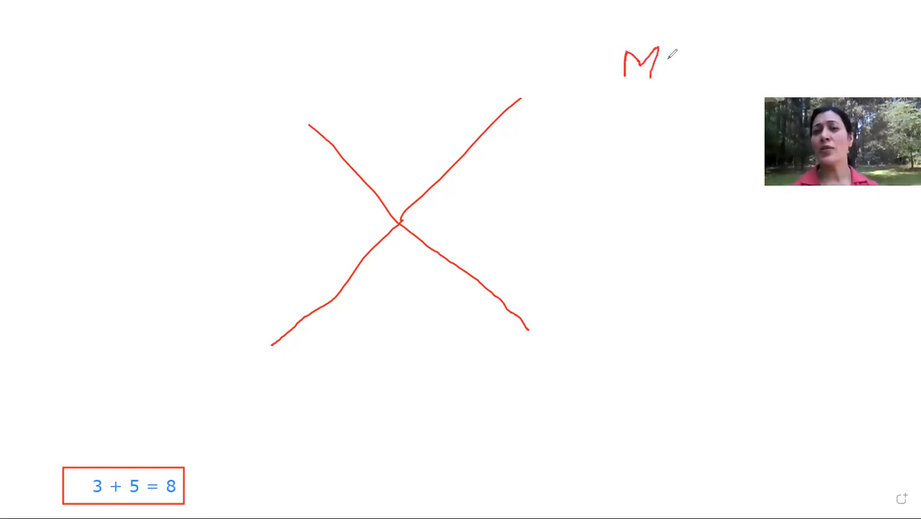
Handwrite the first red letters 'Mo' of the name at the top right
{"action": "left_click_drag", "start_coordinate": [681, 51], "coordinate": [680, 69]}
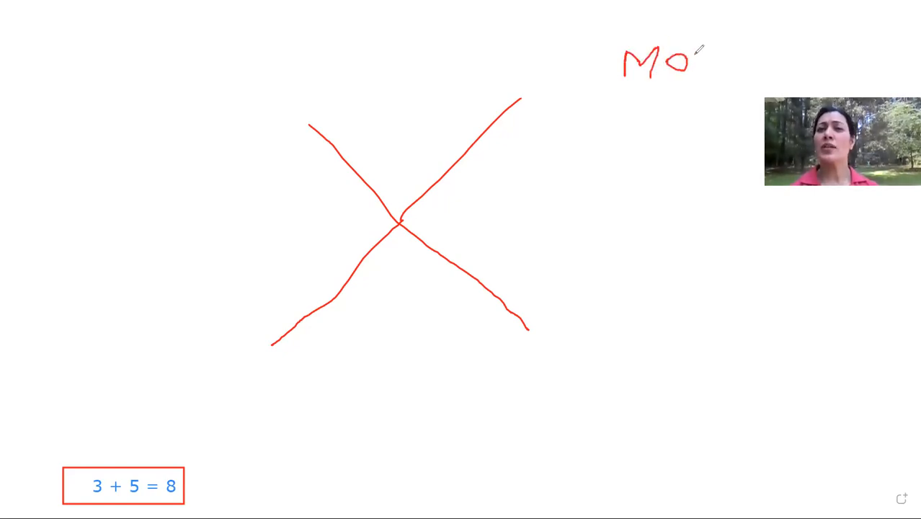